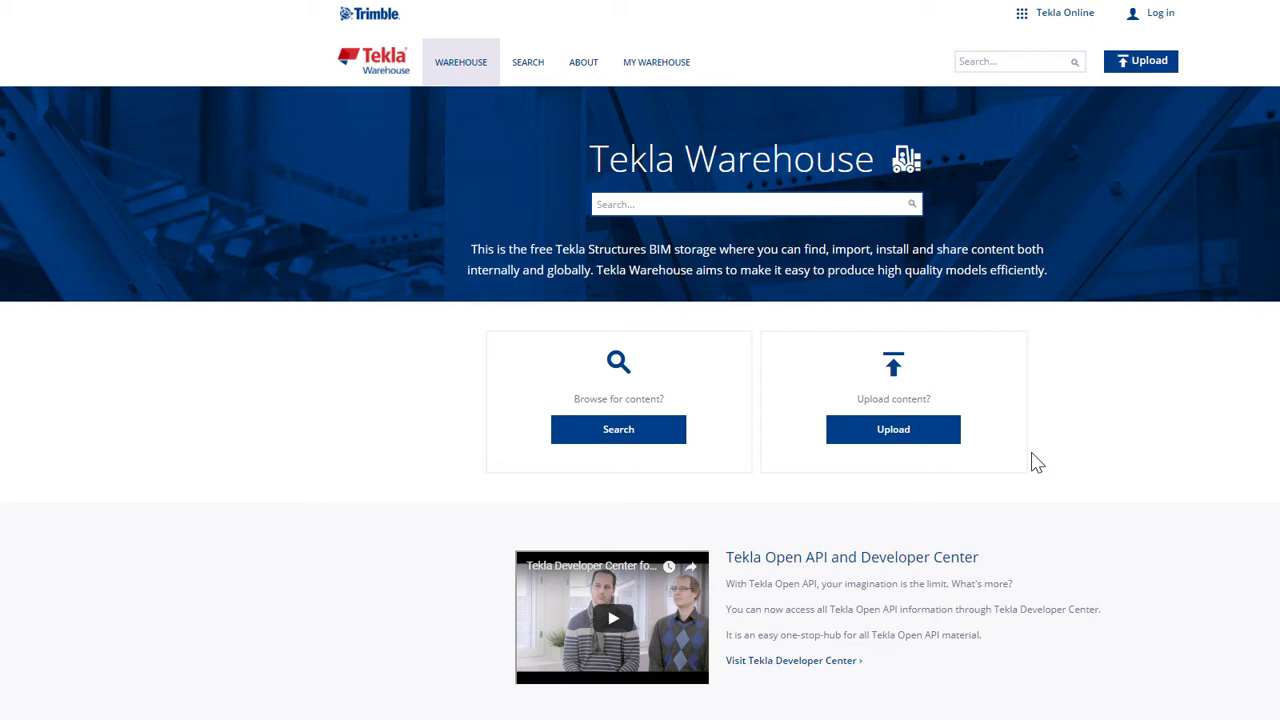
mouse_move(1219, 78)
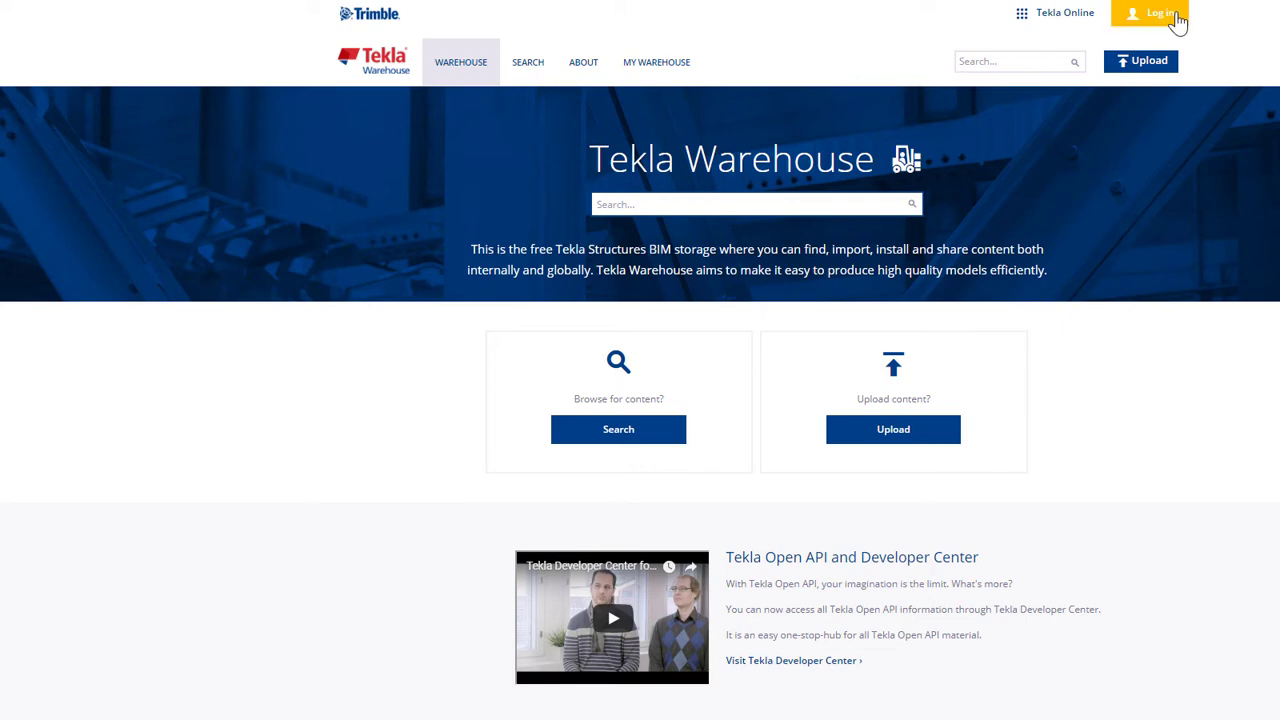
Step: Enter the account email (your.name@…) and password on the Tekla Online Services form and submit
left_click(1150, 13)
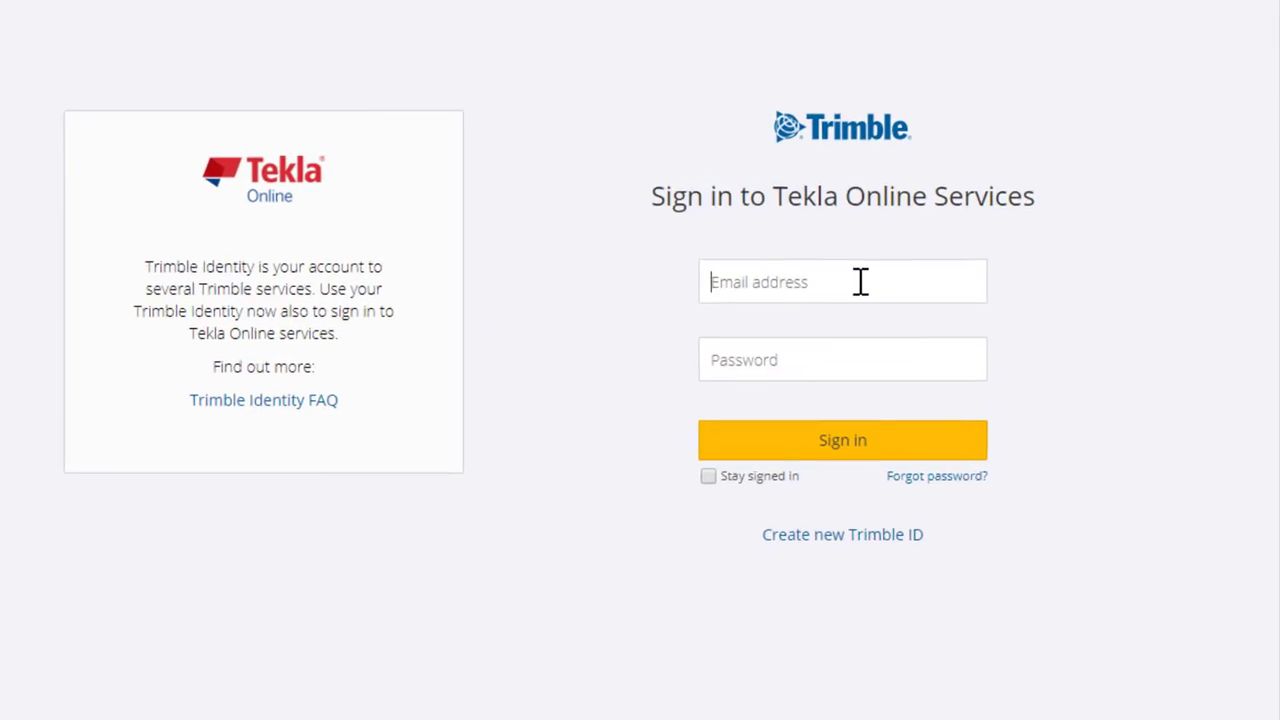
type("your.name@email.com")
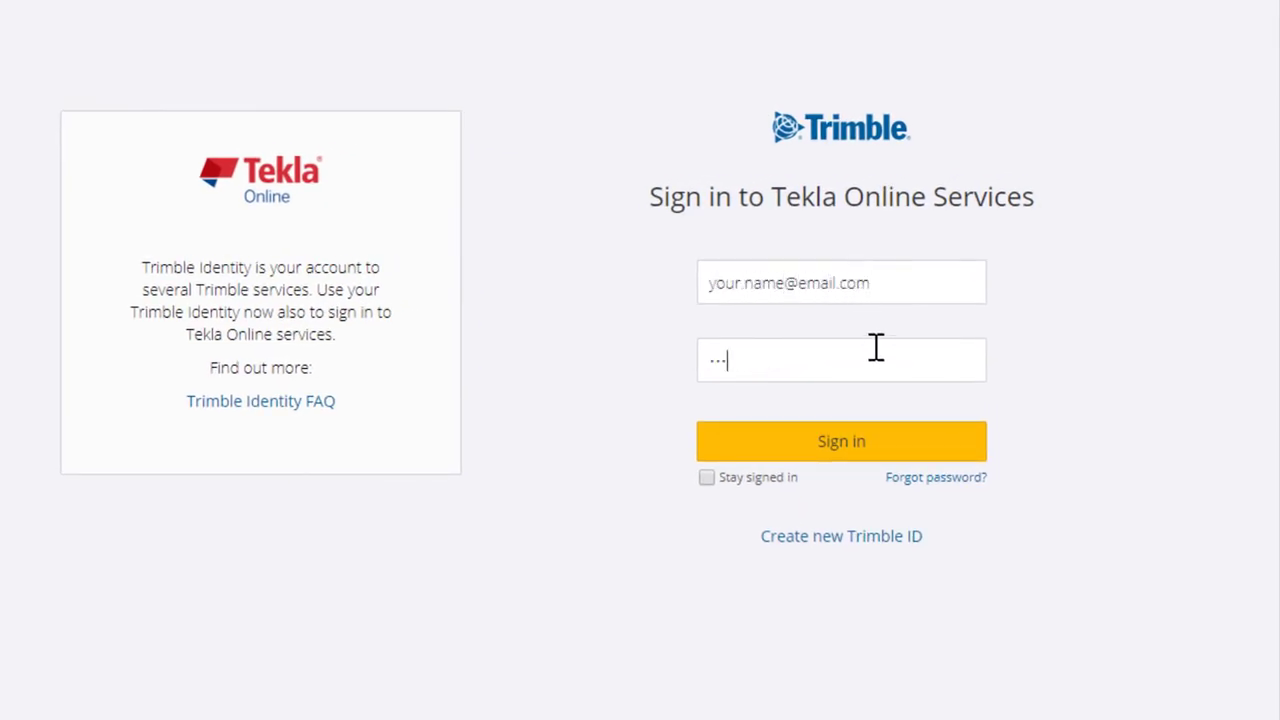
left_click(841, 441)
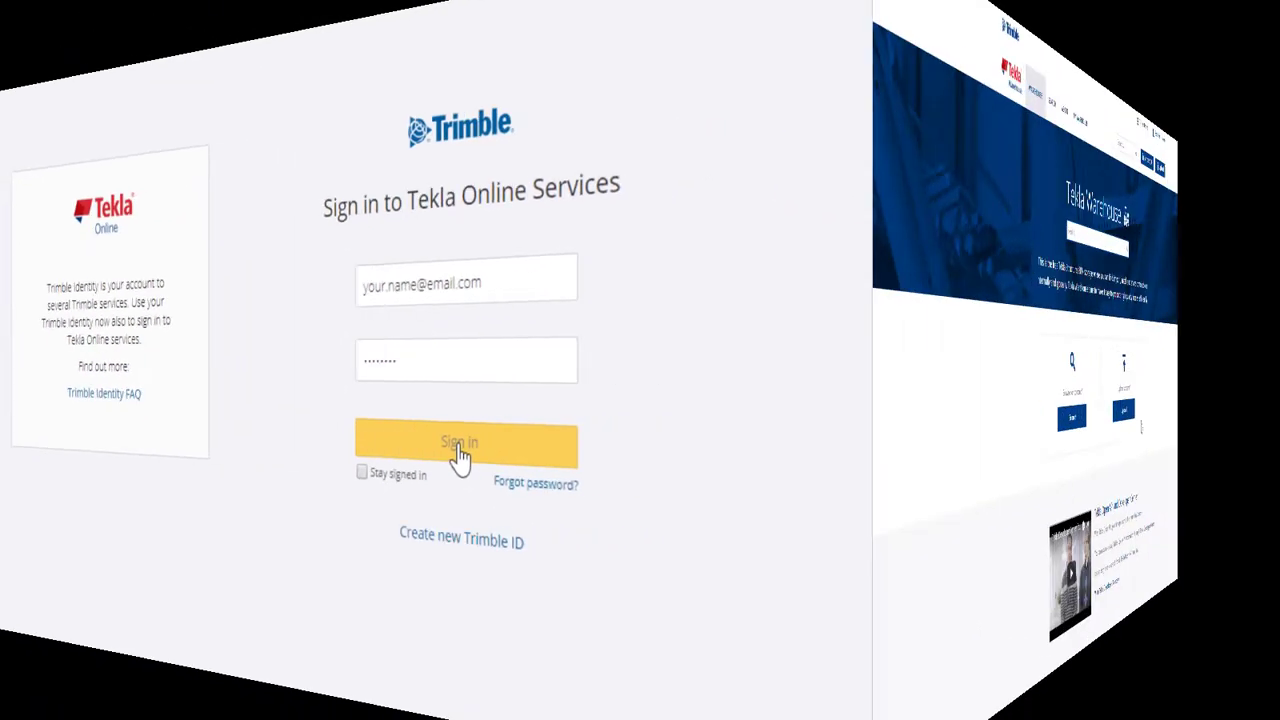
Step: Complete sign-in and search for 'export', returning 94 items led by Assembly Exporter
left_click(466, 442)
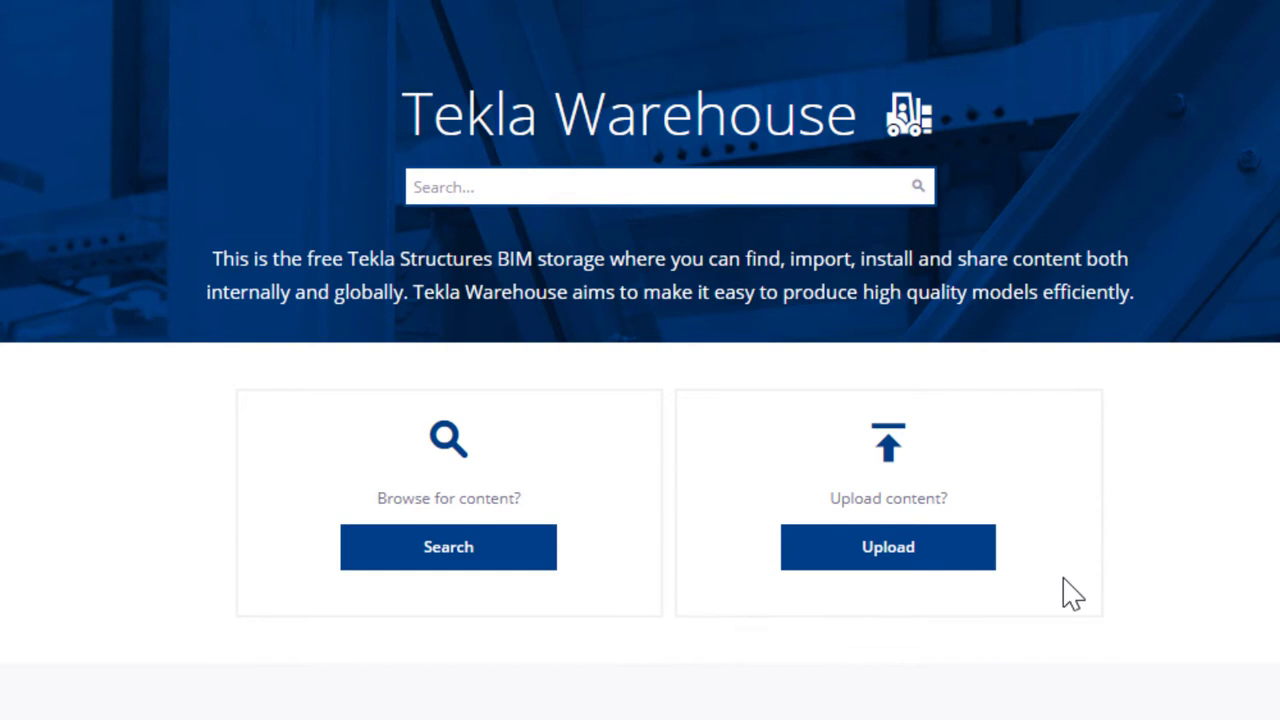
left_click(668, 186)
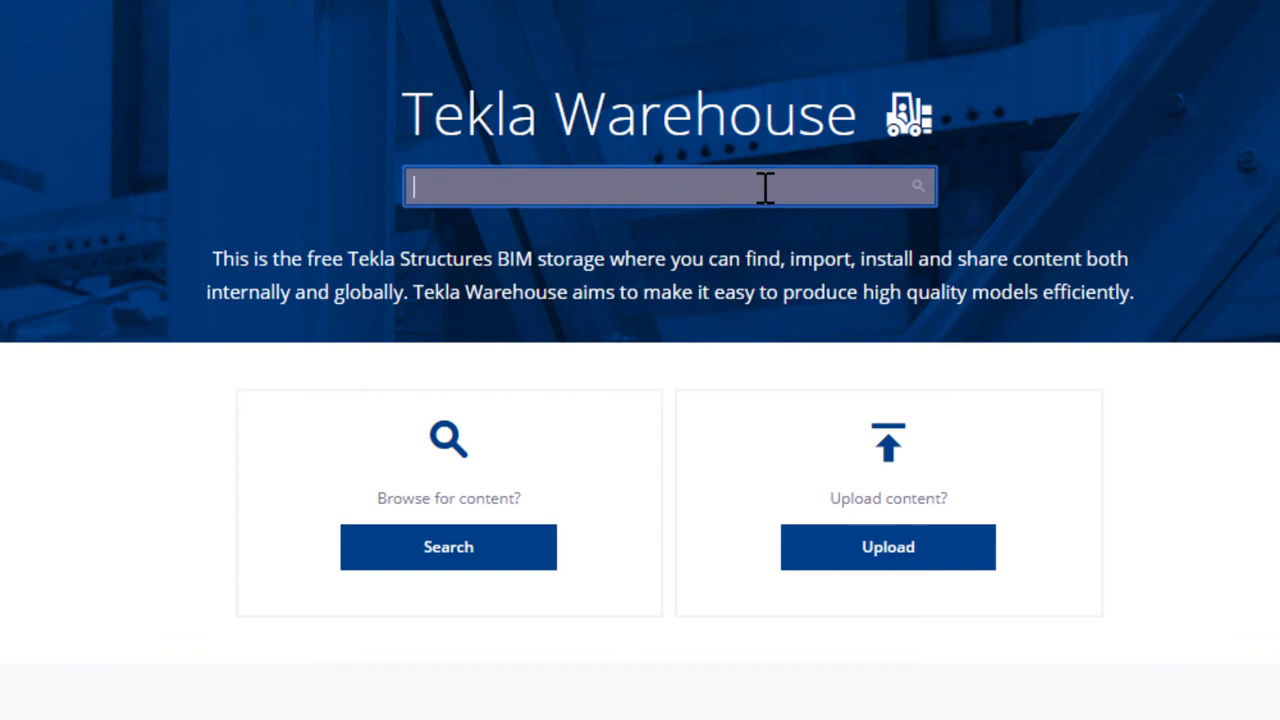
type("export")
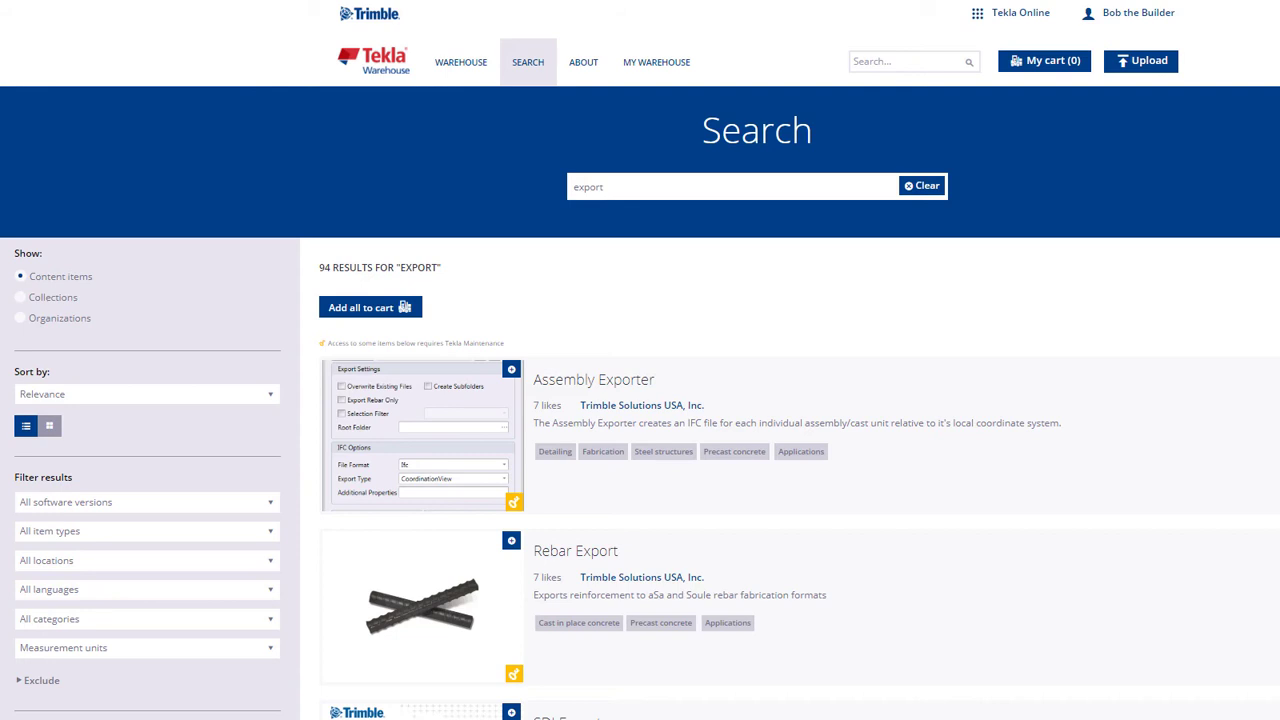
mouse_move(781, 230)
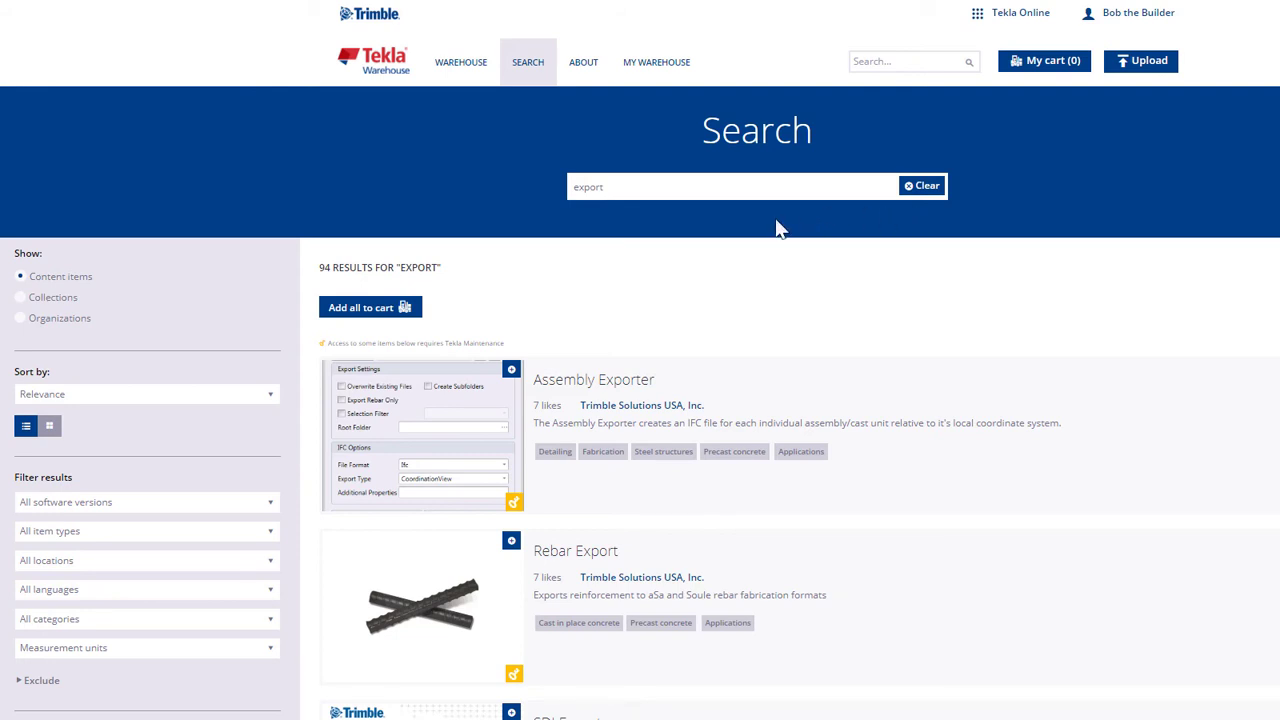
Step: Bring up the Sort by choices to order the 94 export results by Most liked
left_click(145, 393)
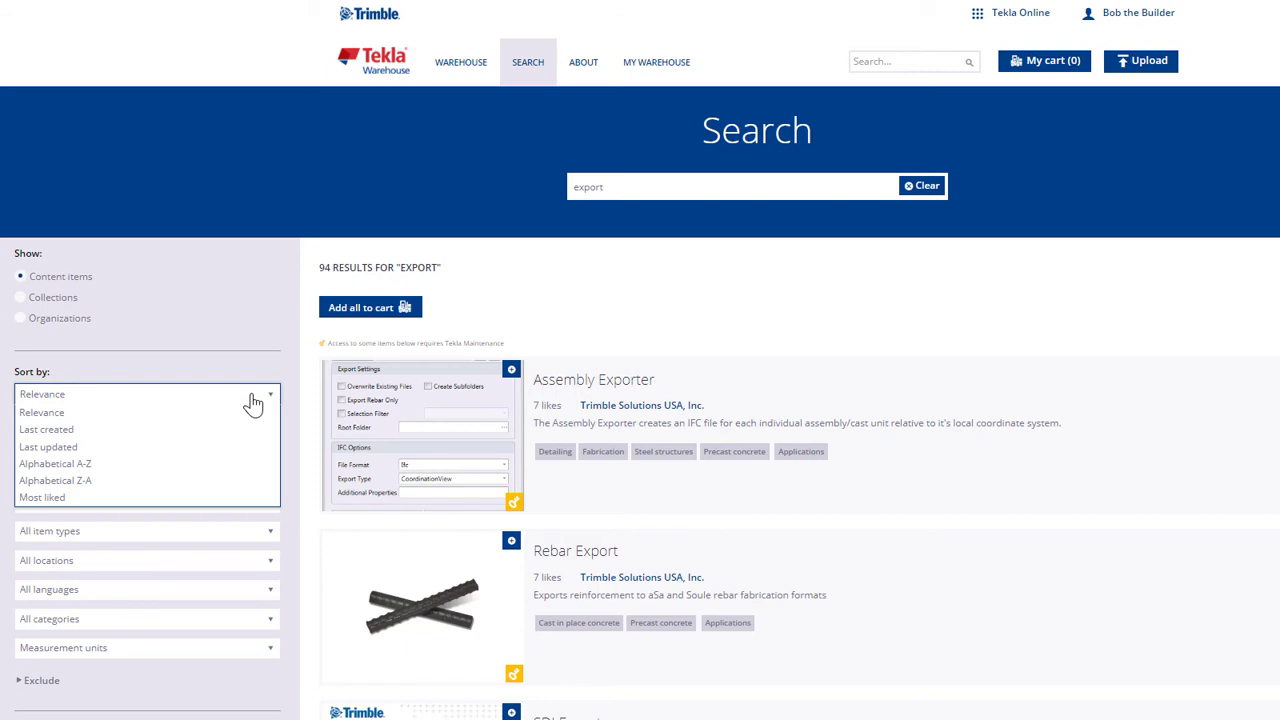
mouse_move(146, 463)
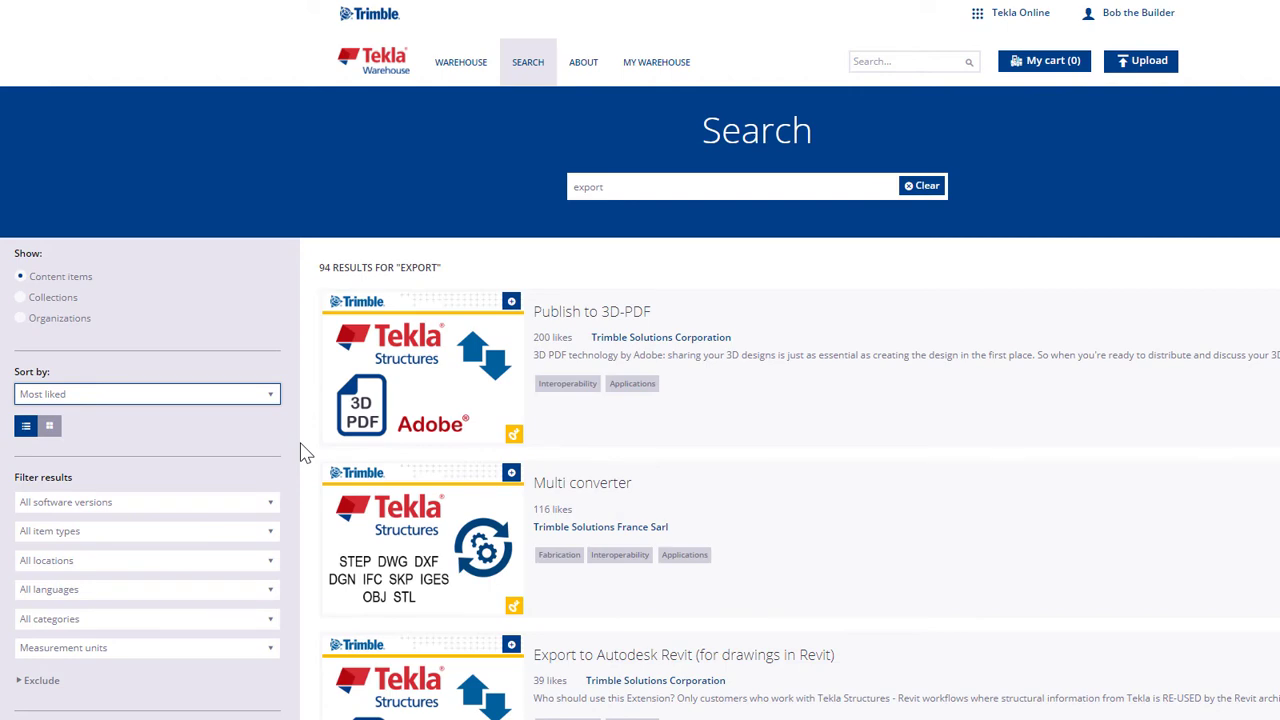
Step: Filter the results to software version TS 2018, item type Applications, and category Interoperability
scroll("down", 3)
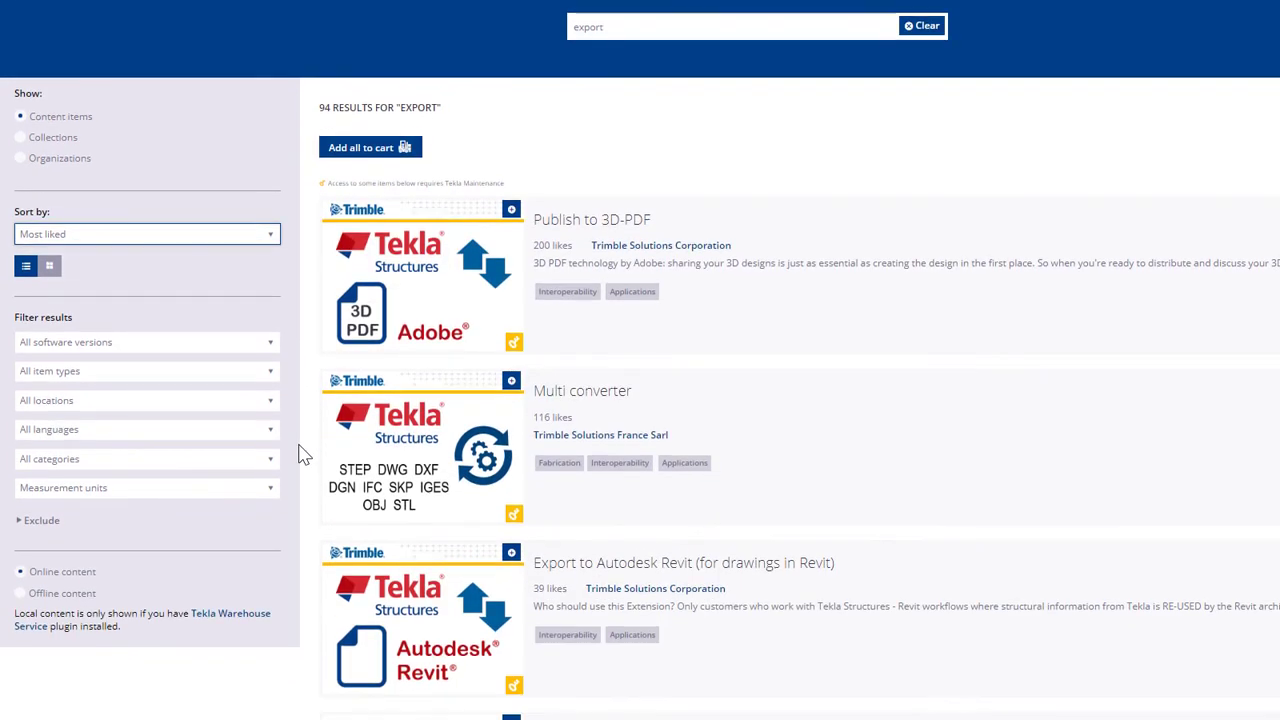
left_click(145, 342)
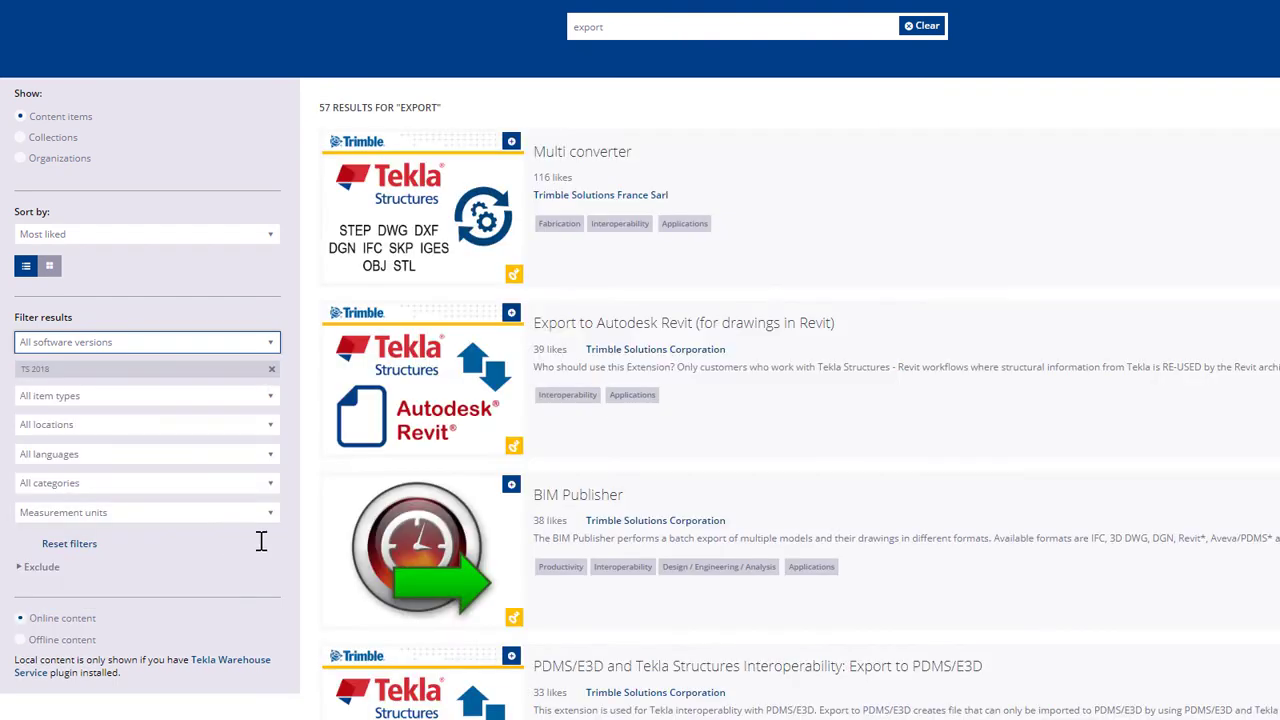
left_click(140, 369)
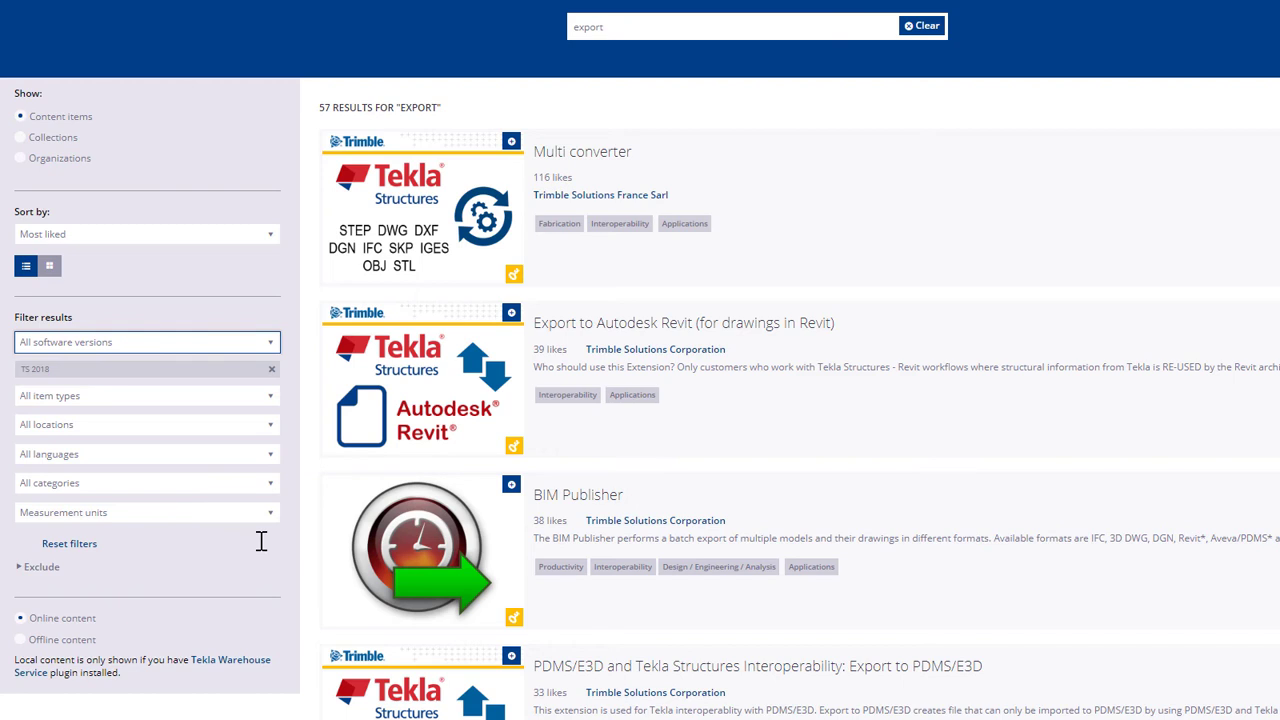
mouse_move(267, 537)
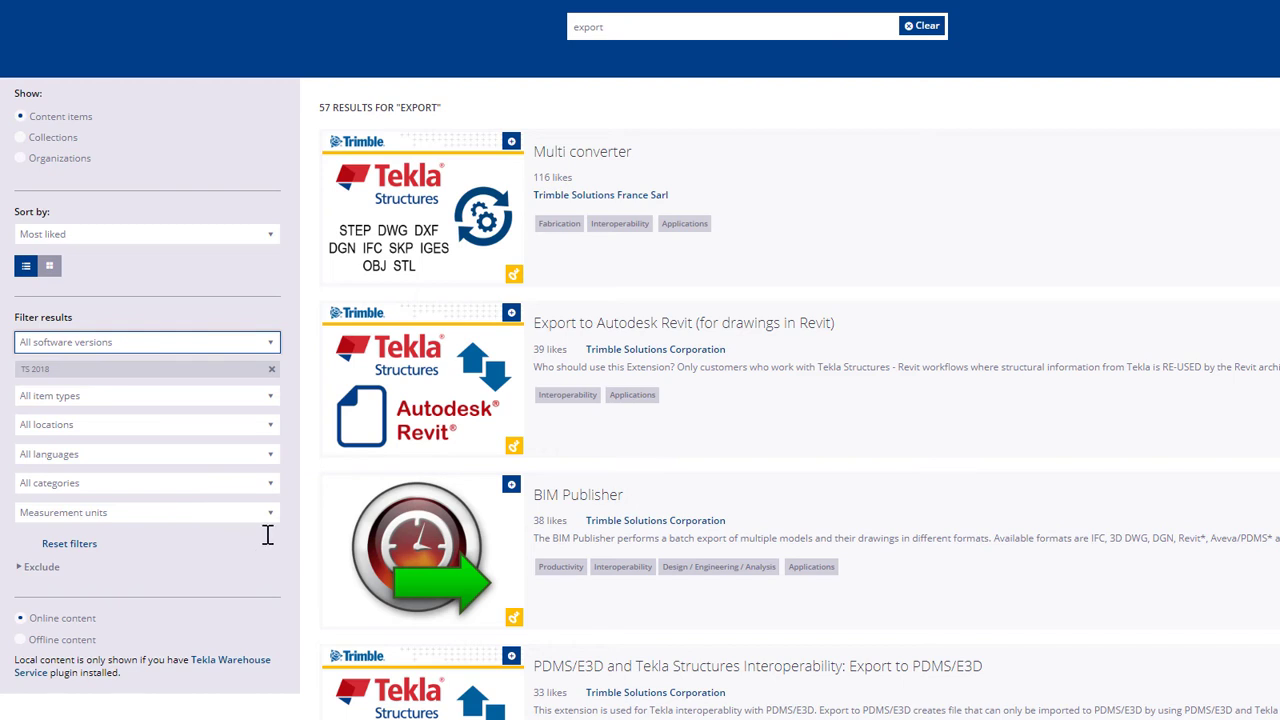
left_click(145, 395)
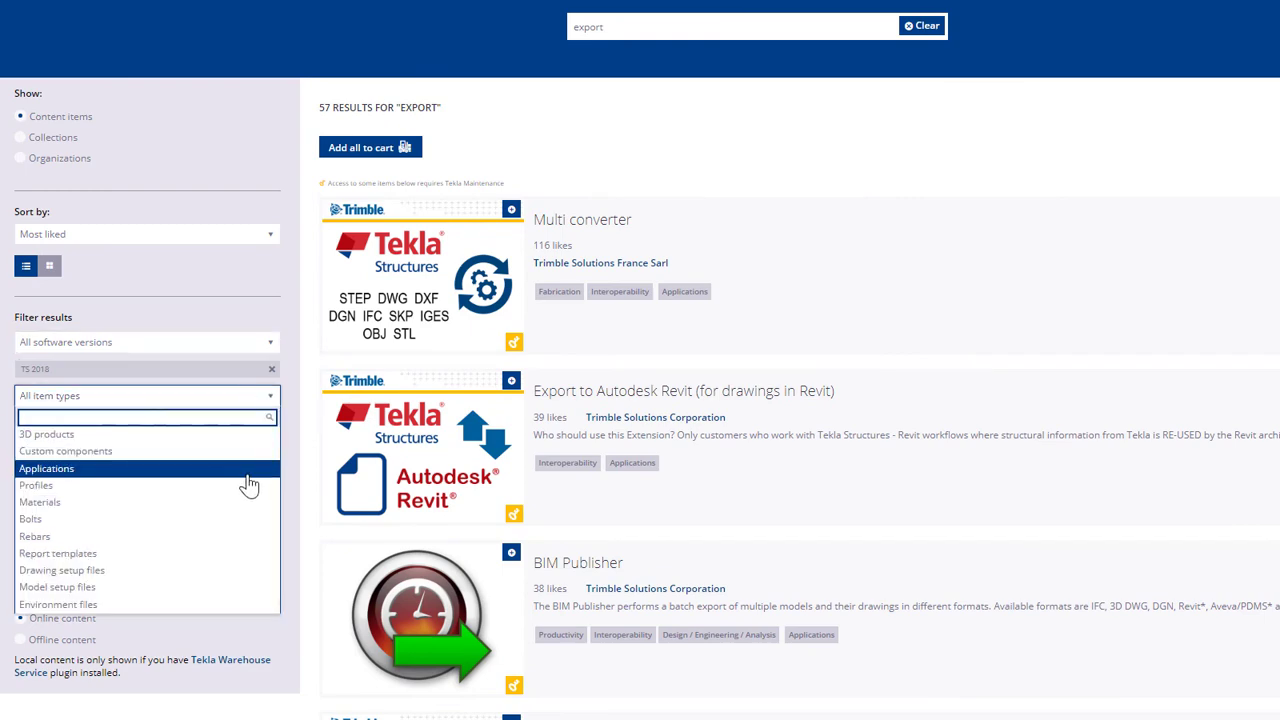
left_click(46, 468)
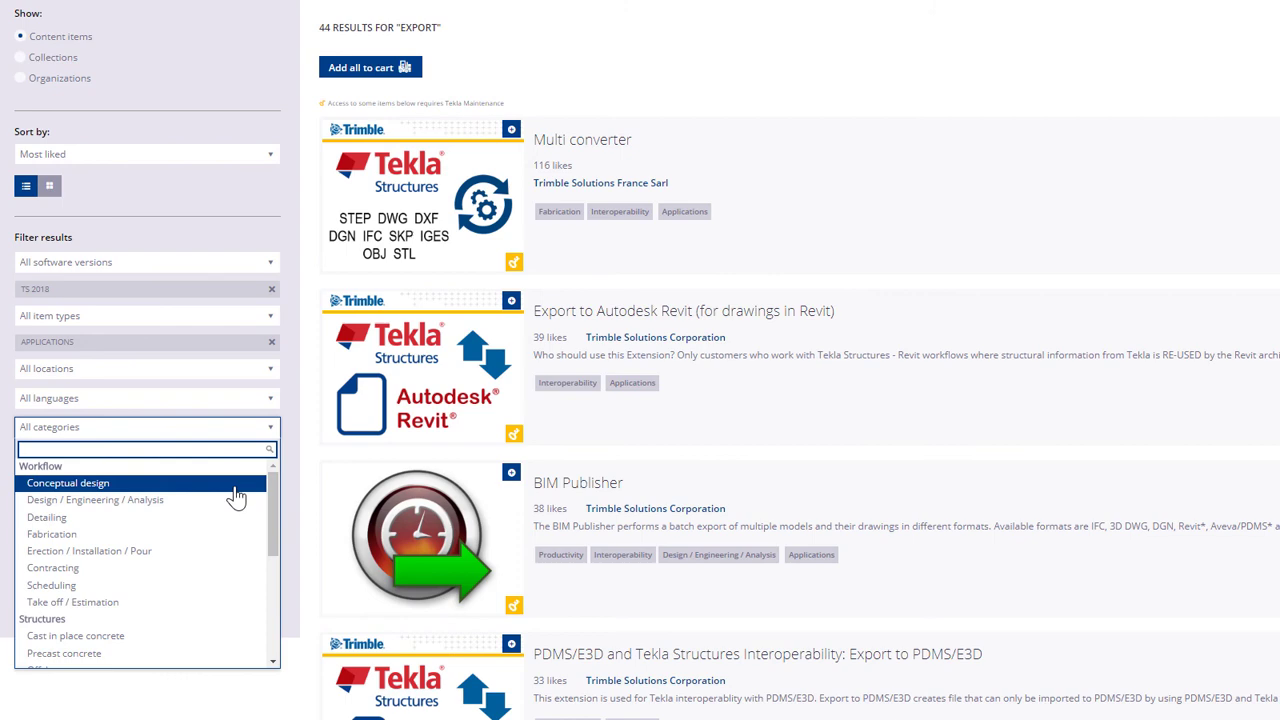
scroll("down", 3)
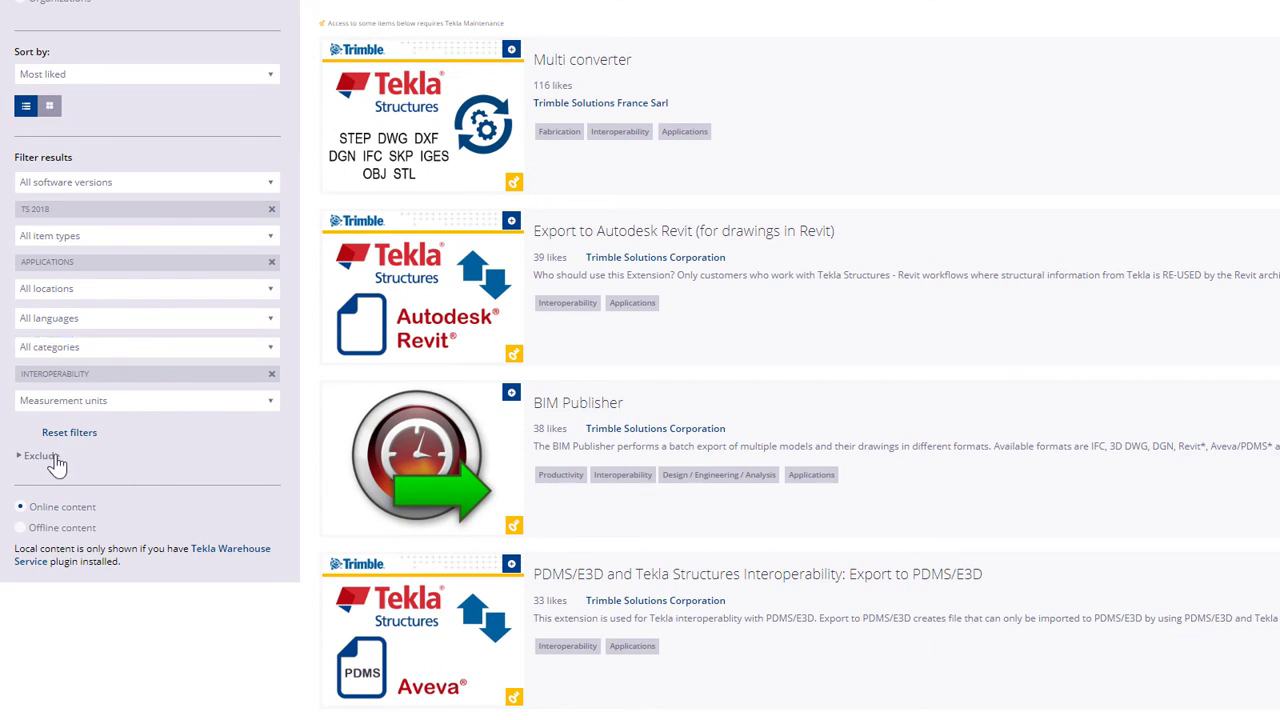
Step: Exclude the Custom components item type from the filtered export results
left_click(42, 456)
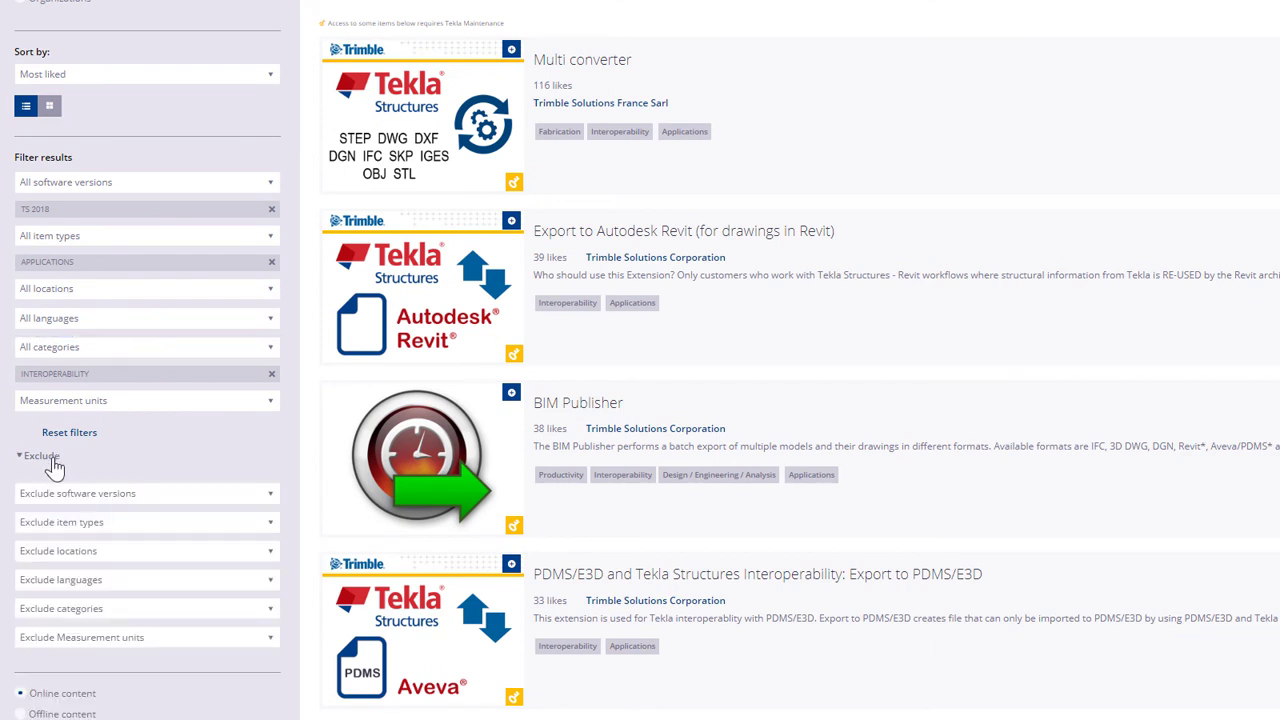
mouse_move(172, 464)
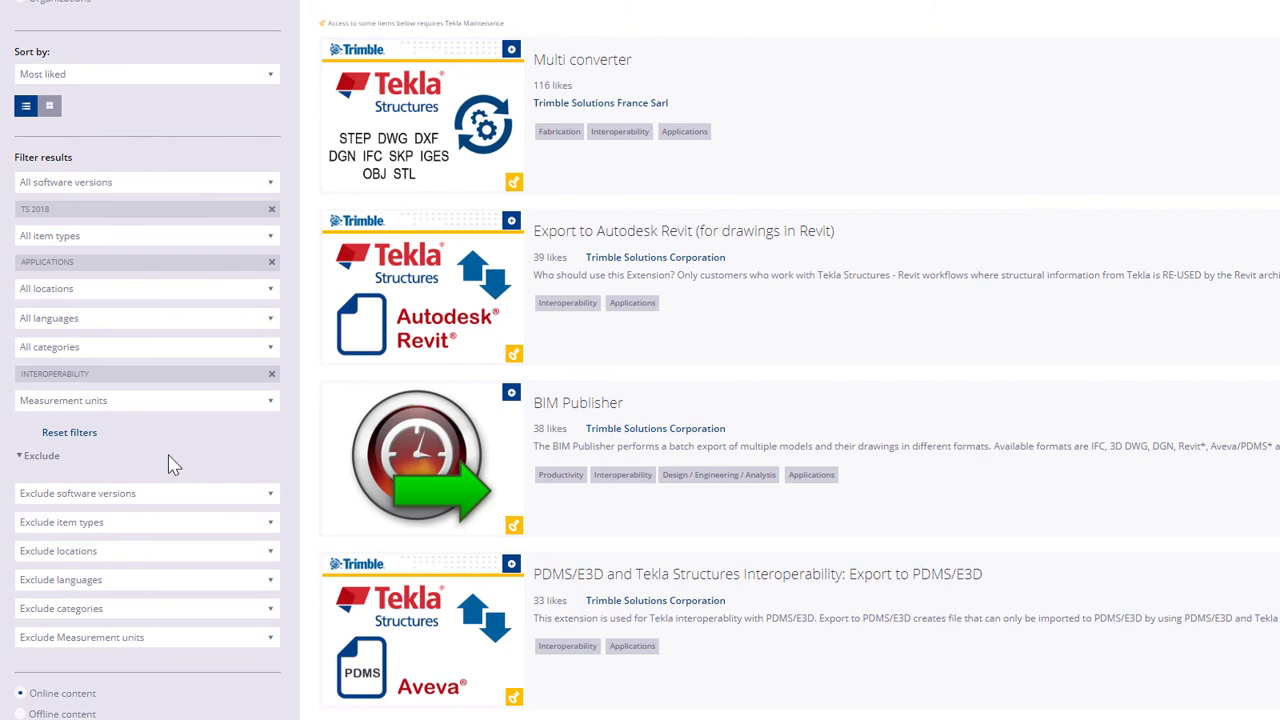
mouse_move(280, 485)
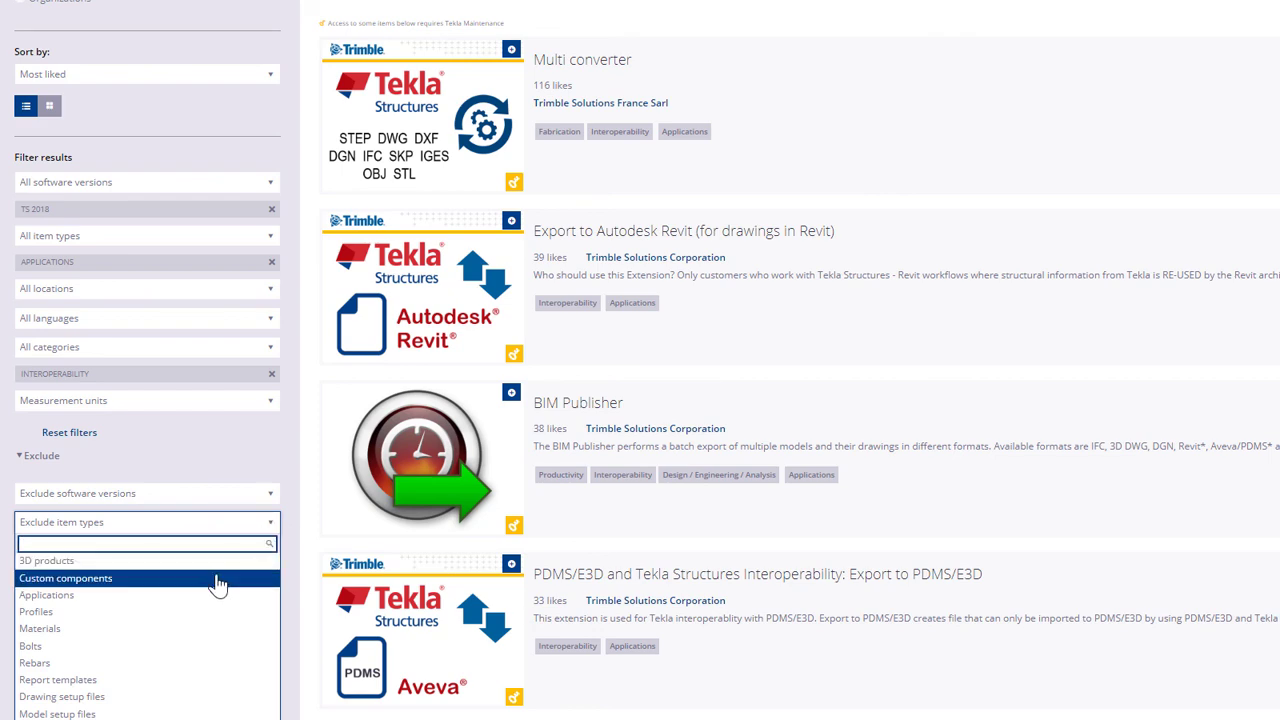
left_click(66, 578)
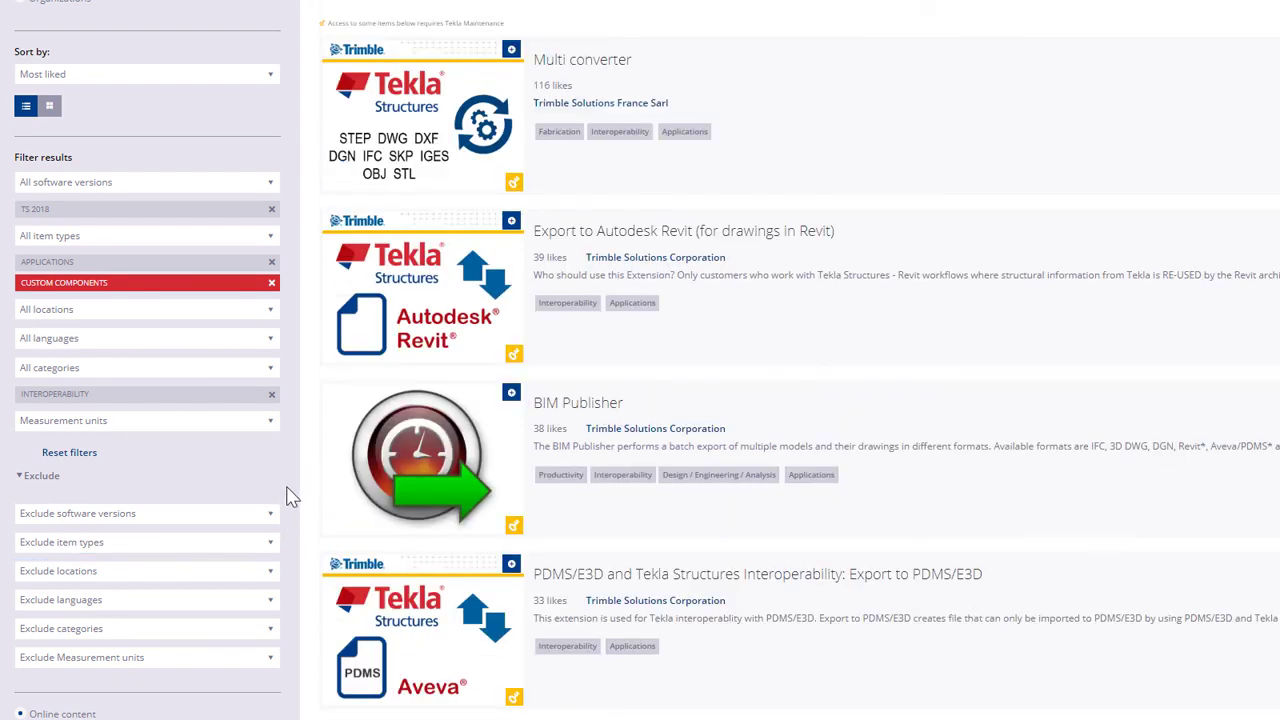
scroll("up", 3)
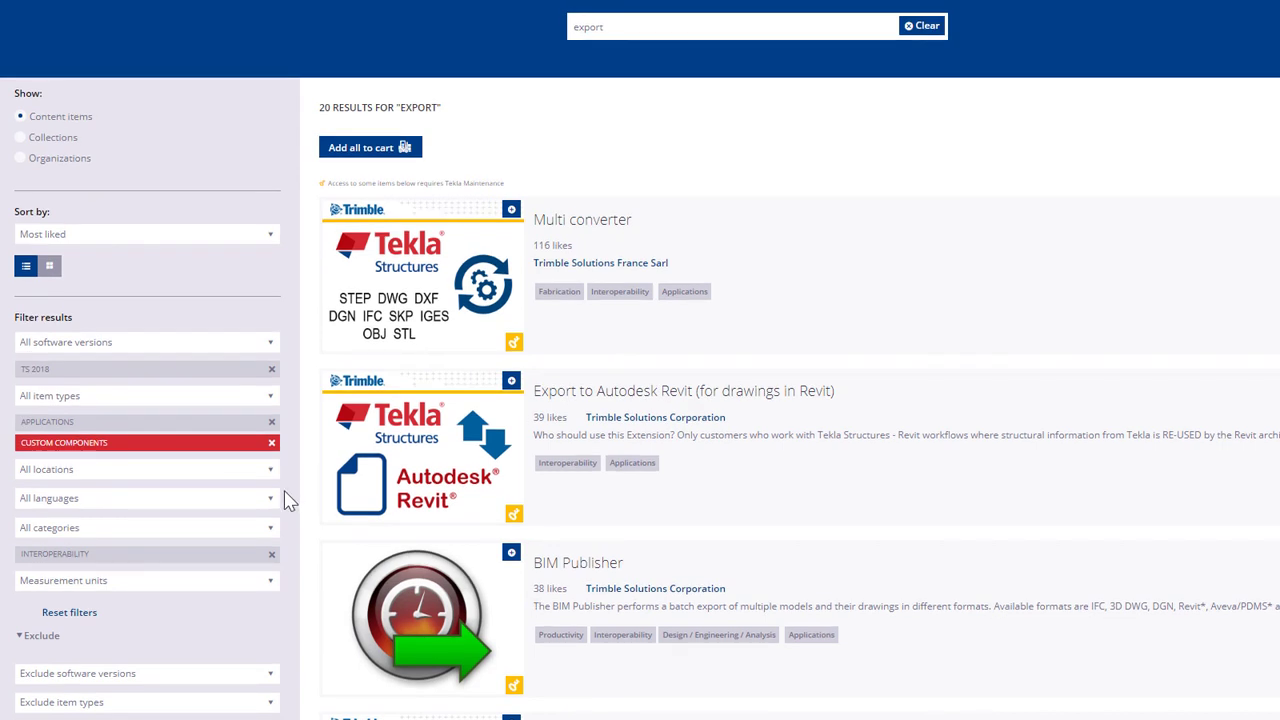
mouse_move(422, 295)
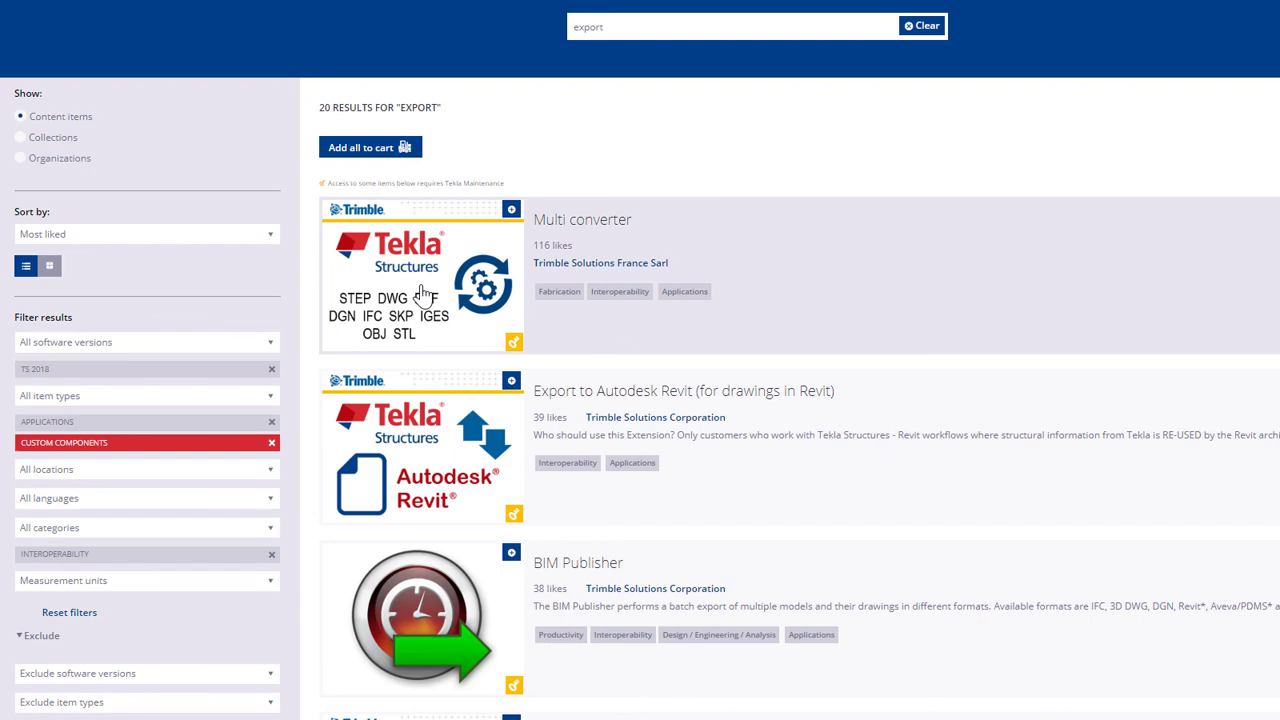